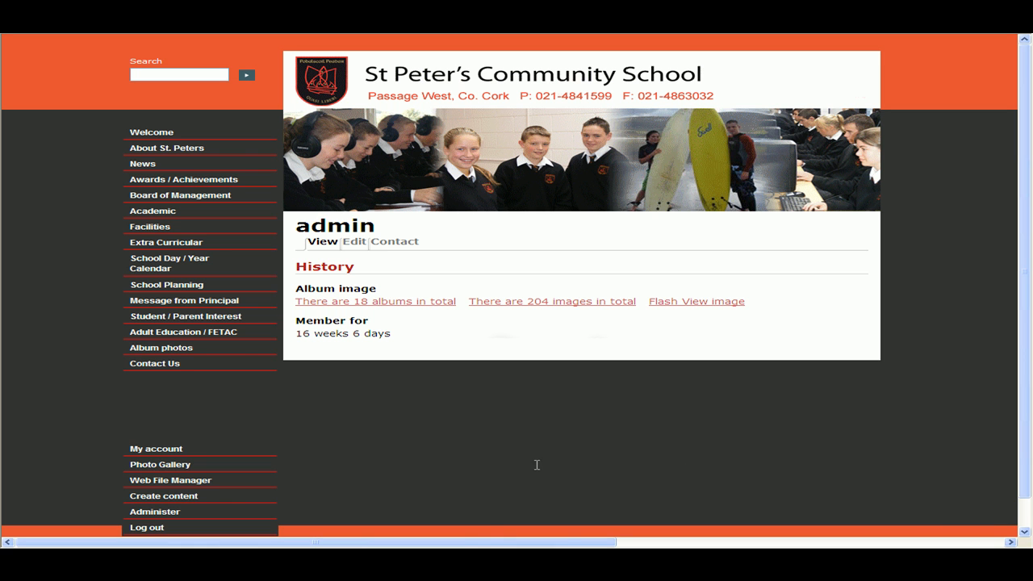
mouse_move(177, 496)
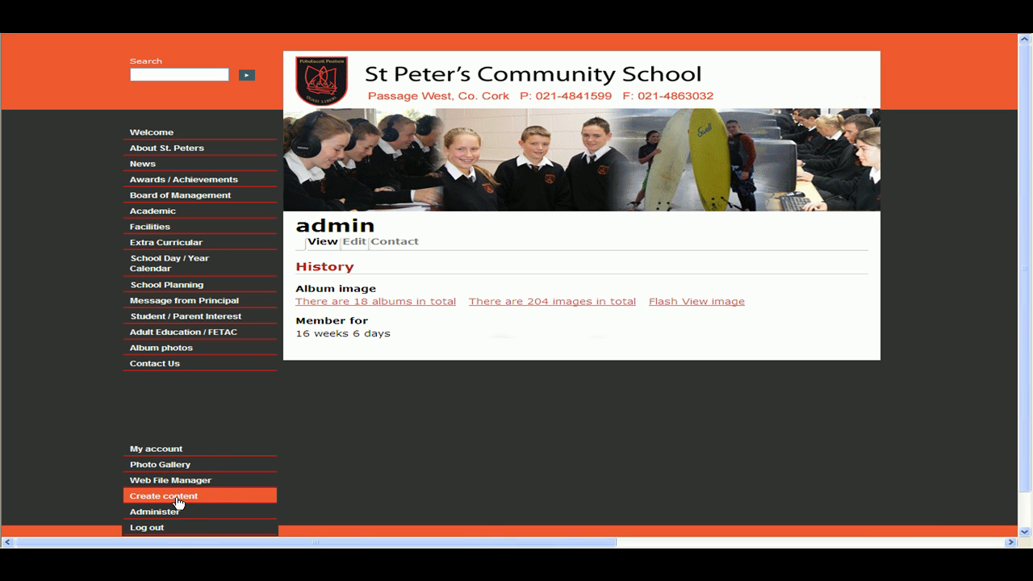
Expand Create content in the sidebar and choose Page.
click(164, 496)
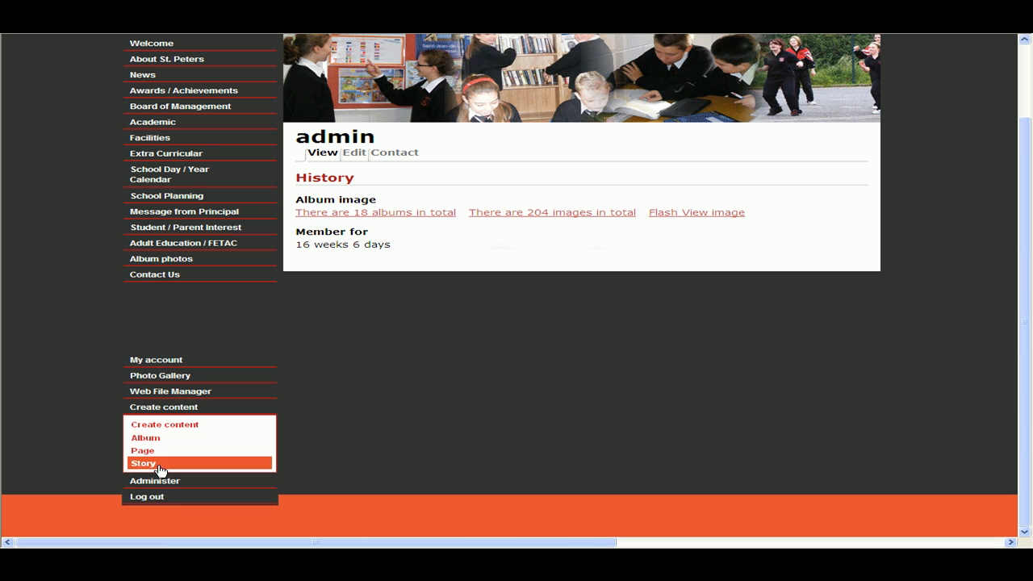
mouse_move(143, 451)
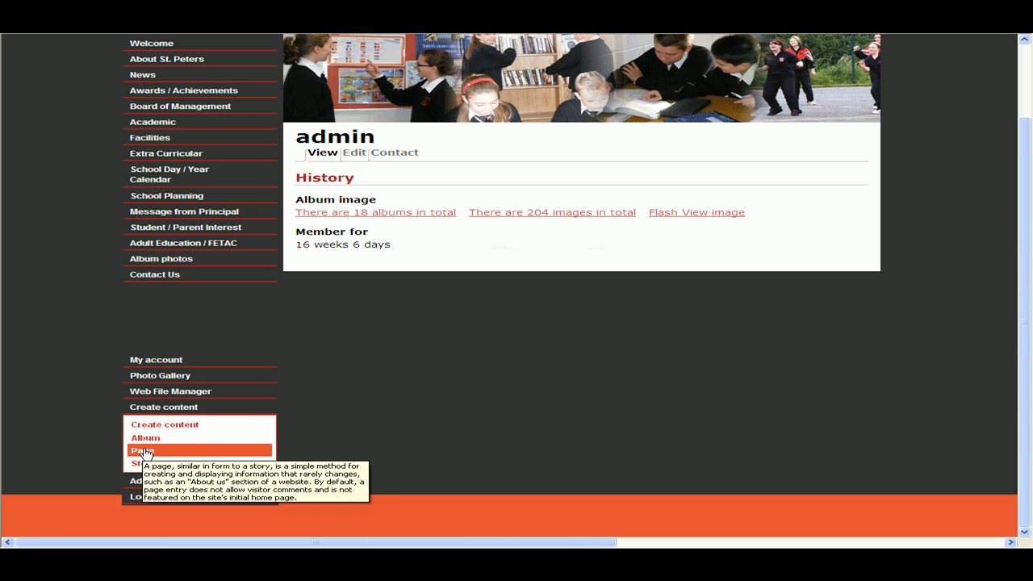
mouse_move(328, 388)
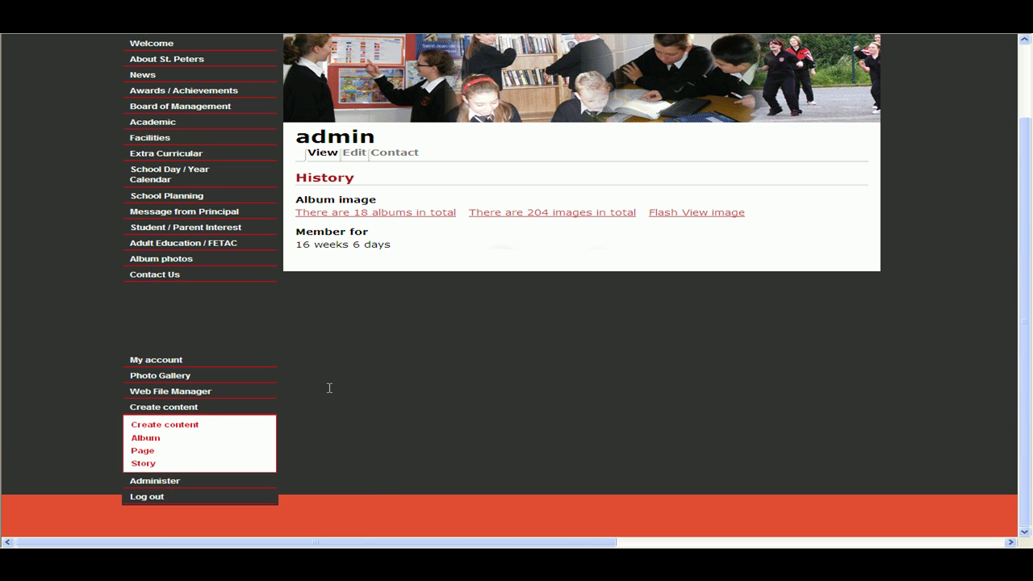
click(142, 450)
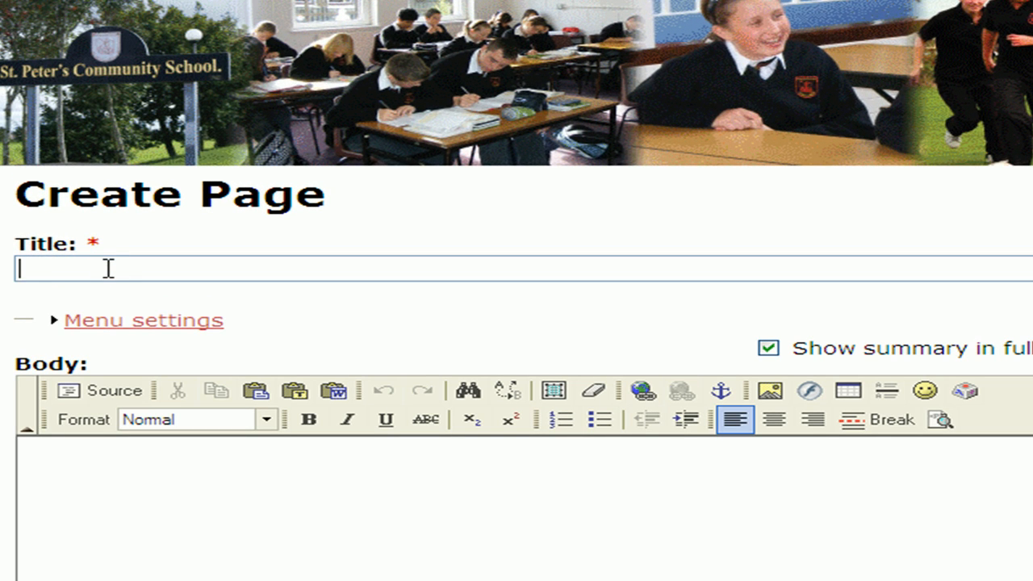
Enter 'Title' as the page title and 'Content' as the body text.
text(Title)
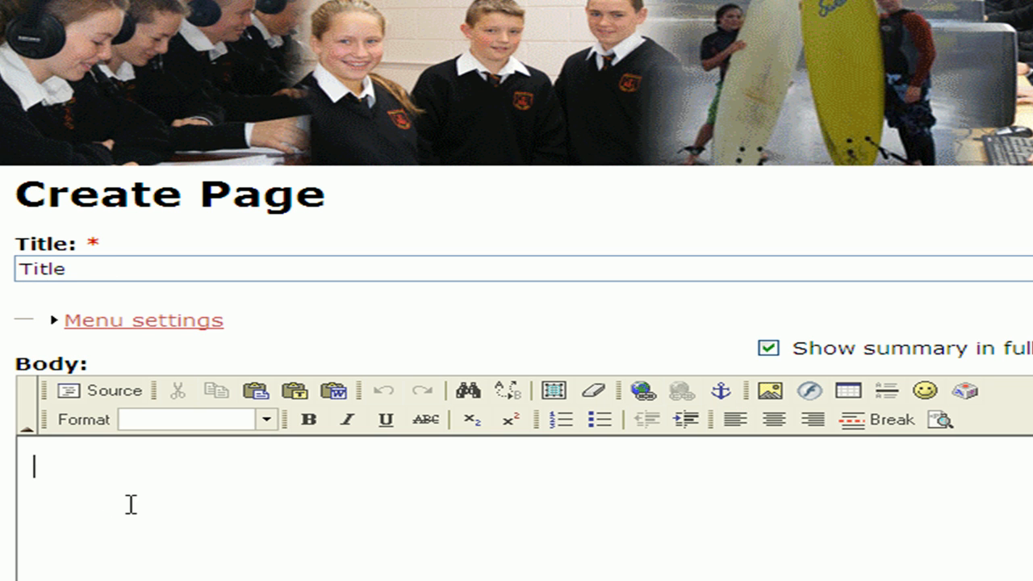
text(Content)
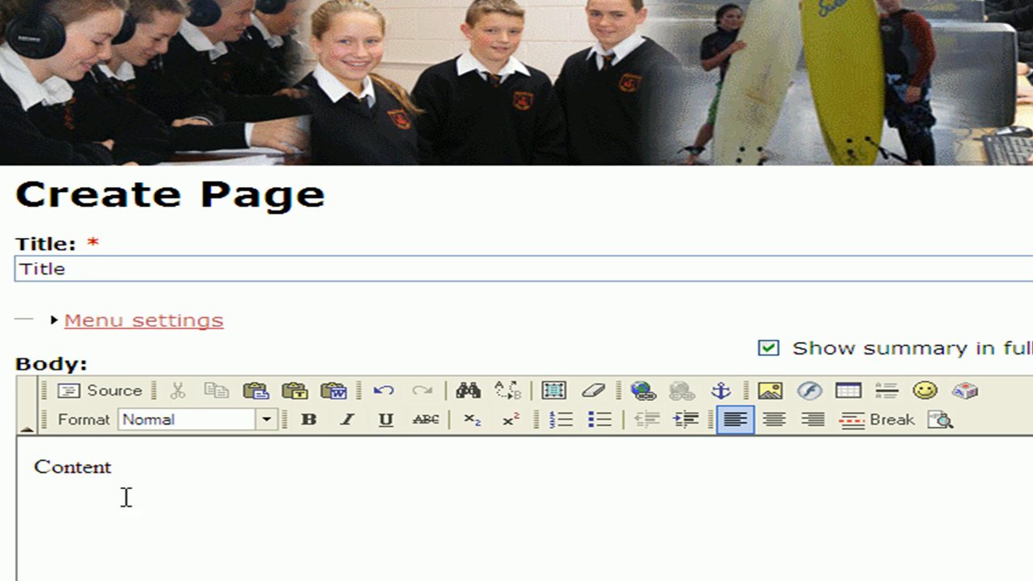
Expand Menu settings and enter 'Menu test' as the menu link title.
click(144, 320)
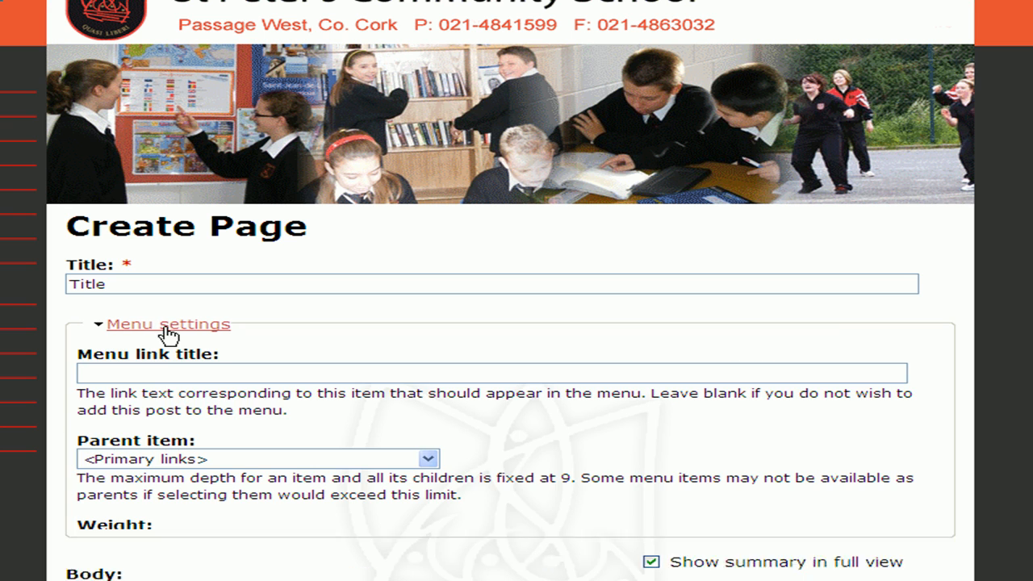
click(492, 373)
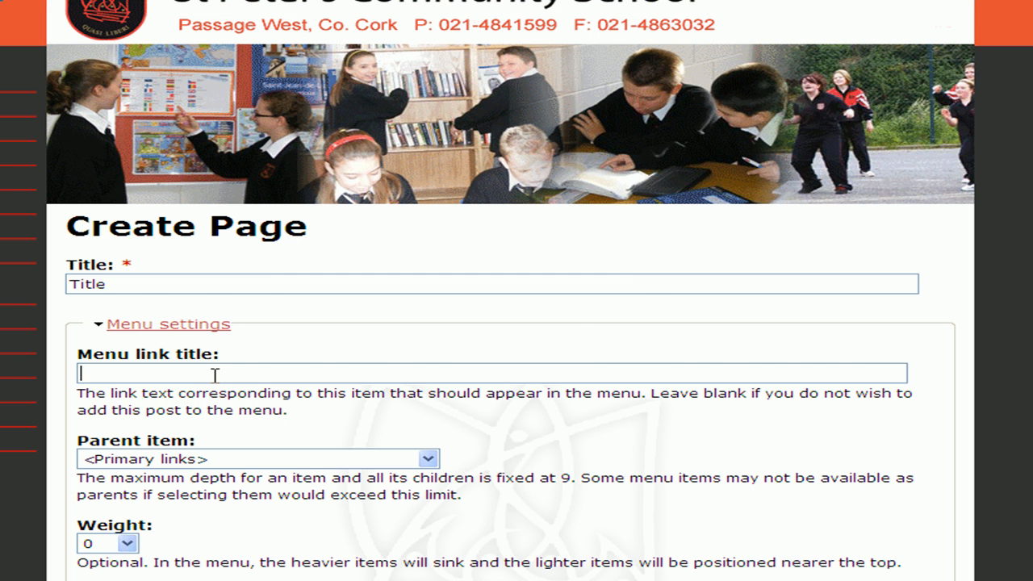
scroll(down, 3)
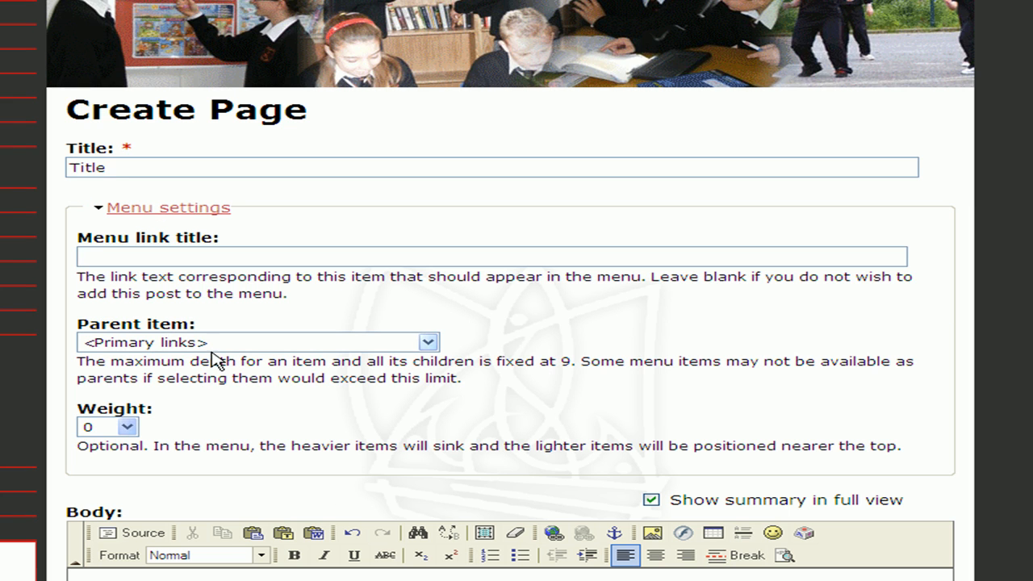
click(490, 257)
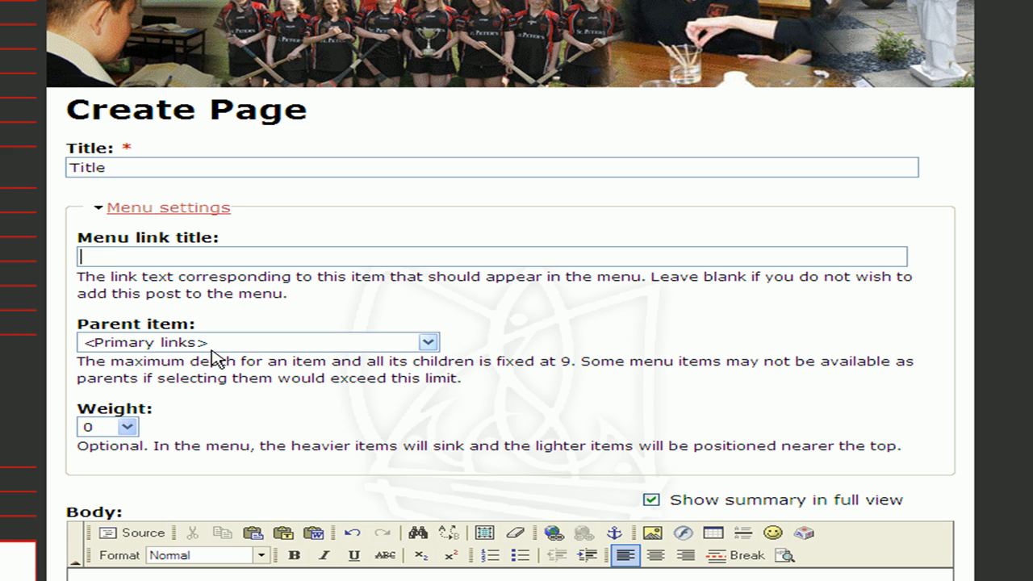
text(Men)
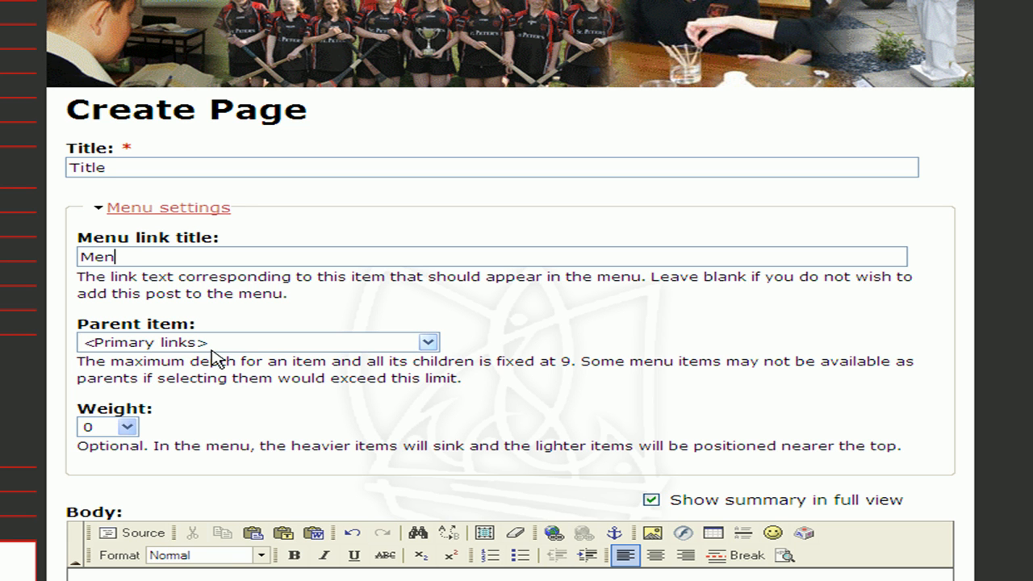
text(u test)
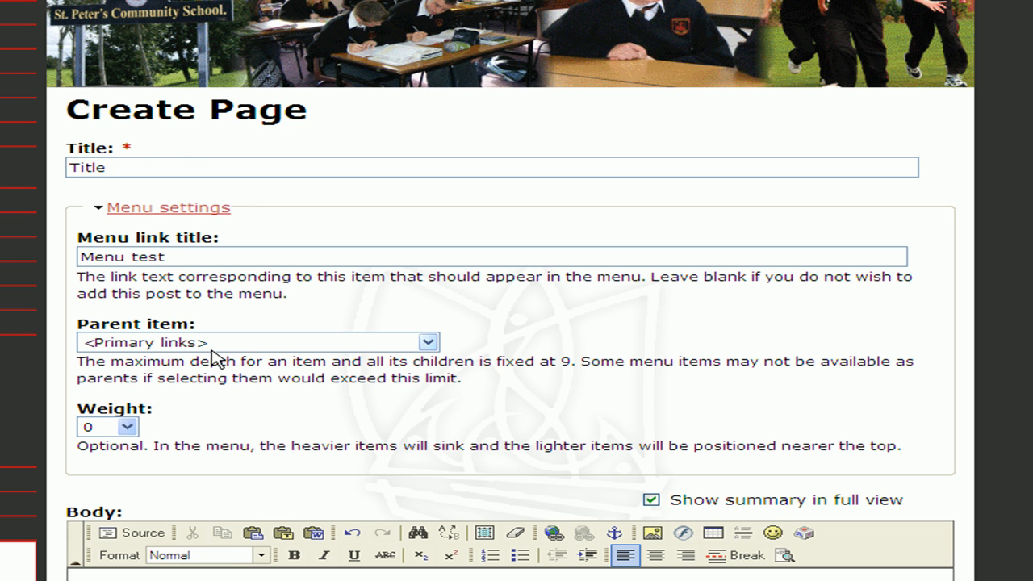
Set Welcome as the parent menu item and bring up the weight values.
click(428, 342)
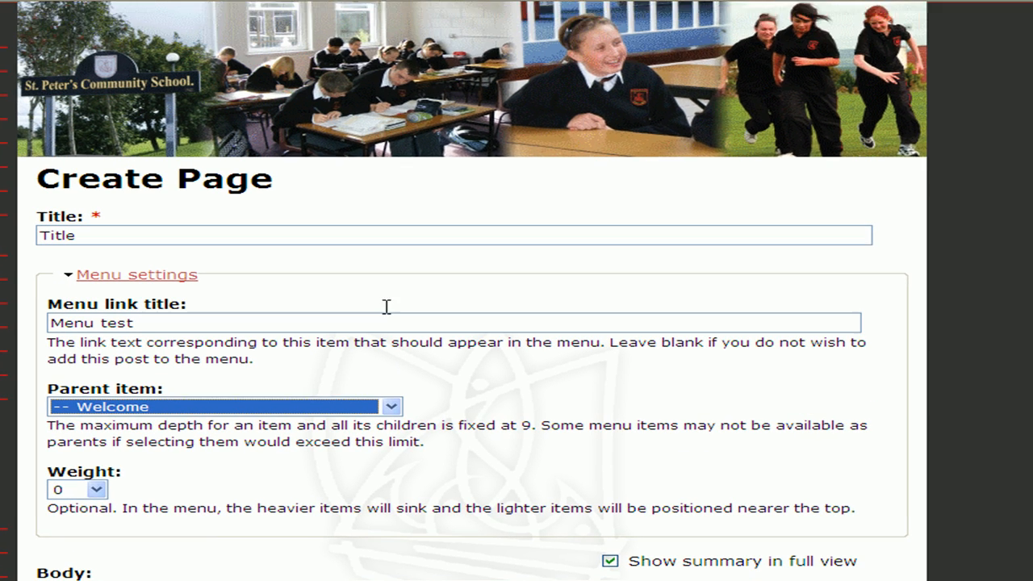
scroll(down, 3)
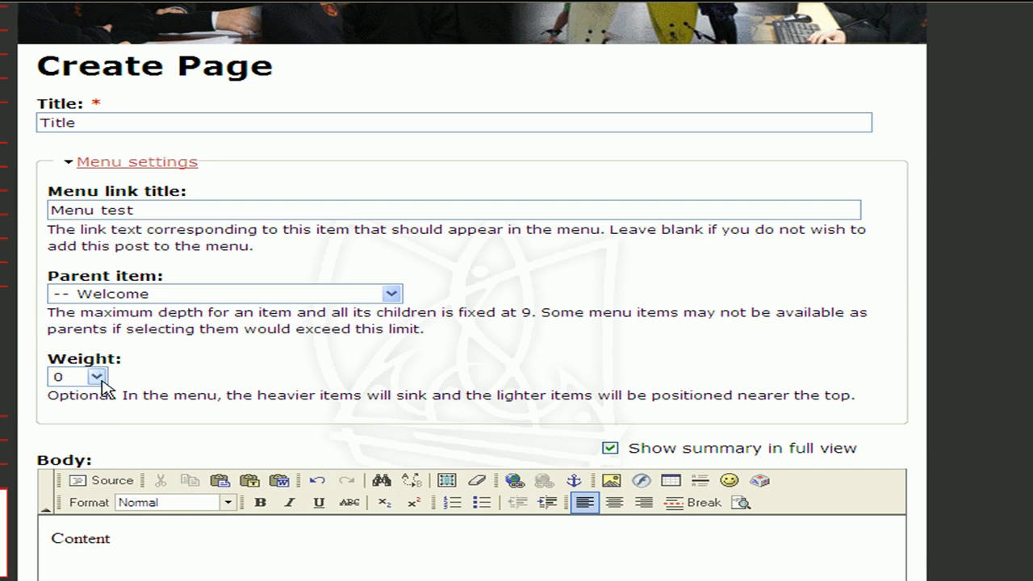
click(100, 377)
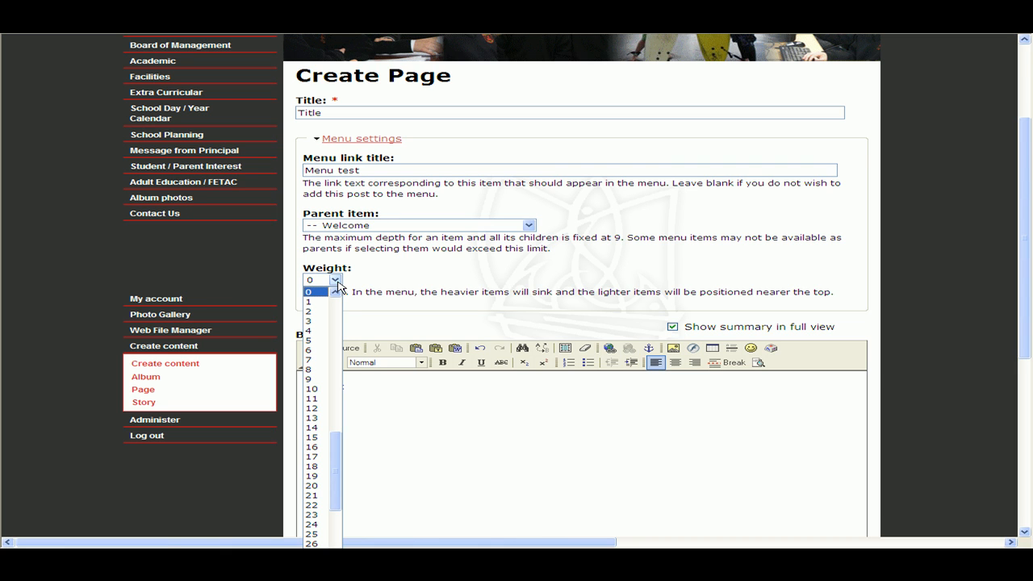